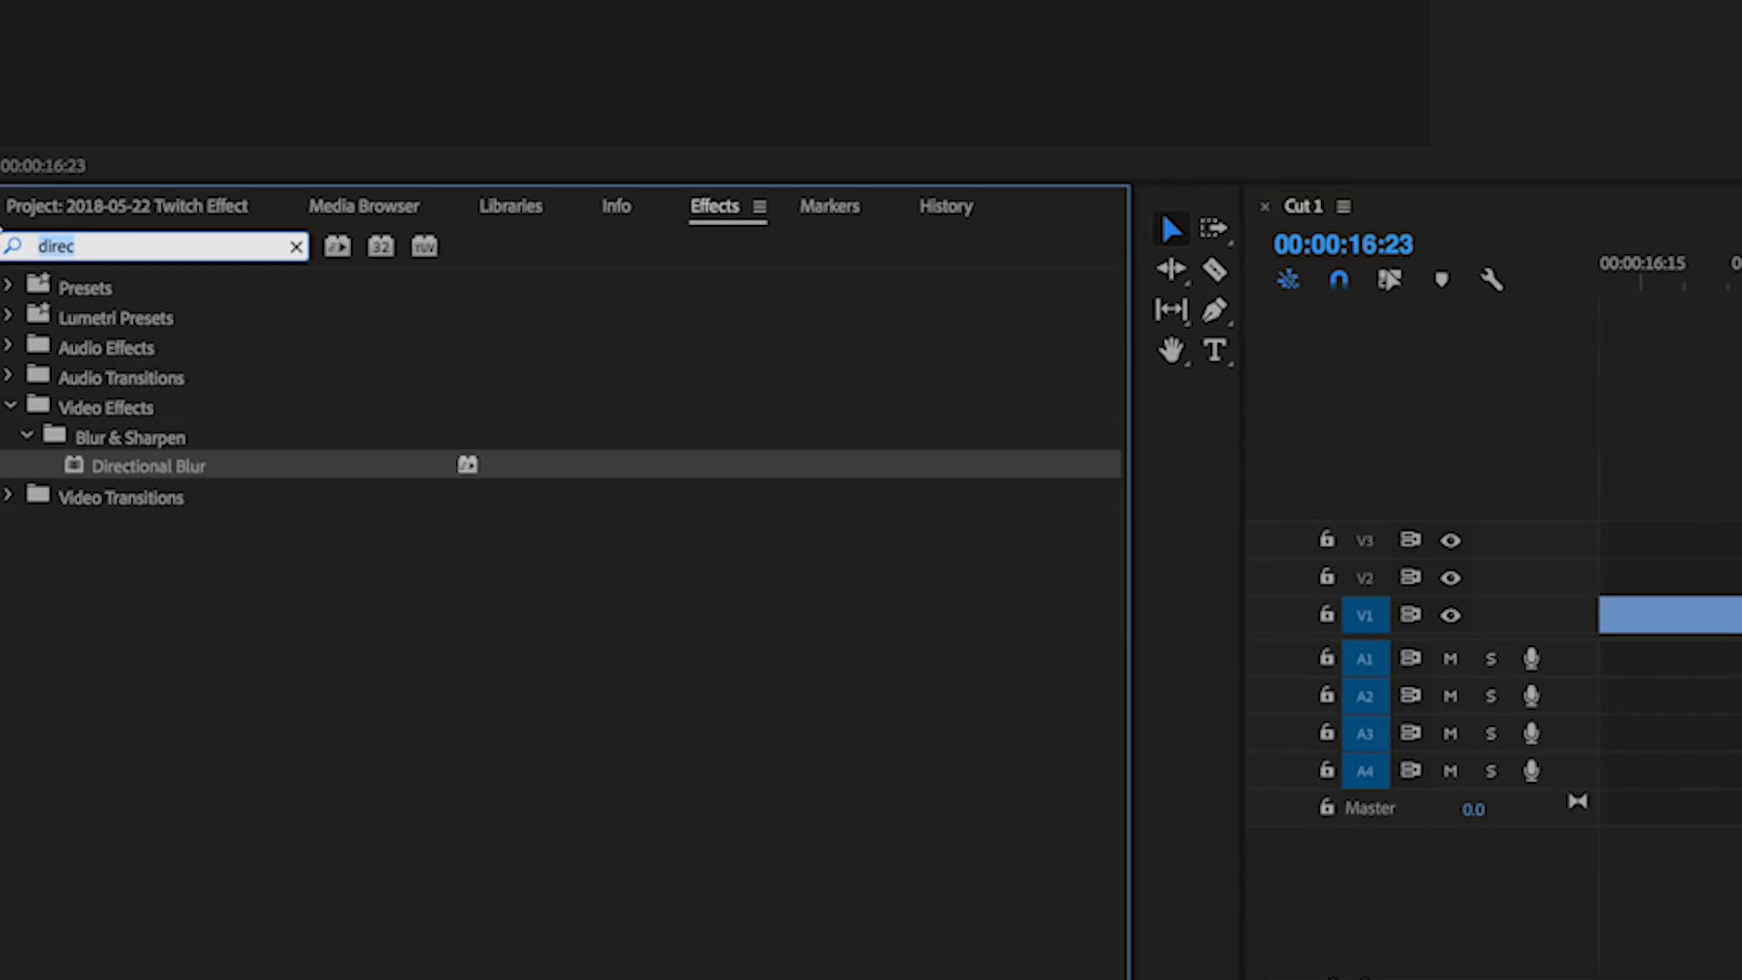
# Search 'arith' and apply the Arithmetic channel effect to the Boston skyline clip
pyautogui.write('arith')
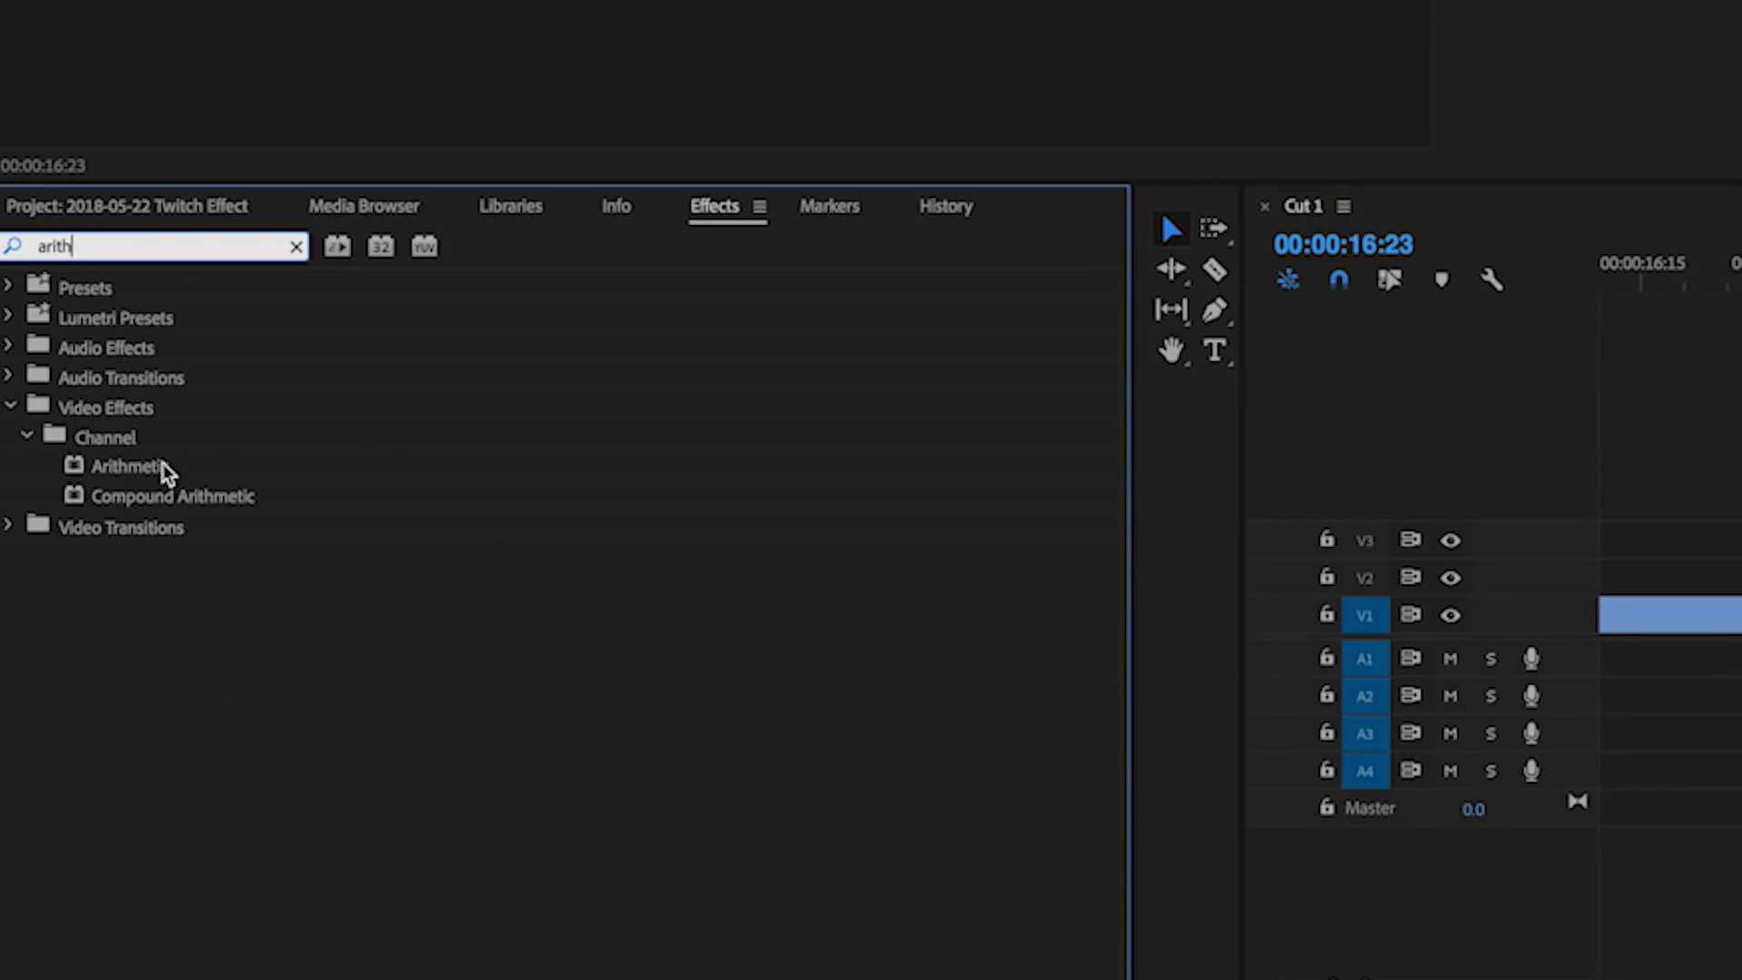
pyautogui.click(130, 465)
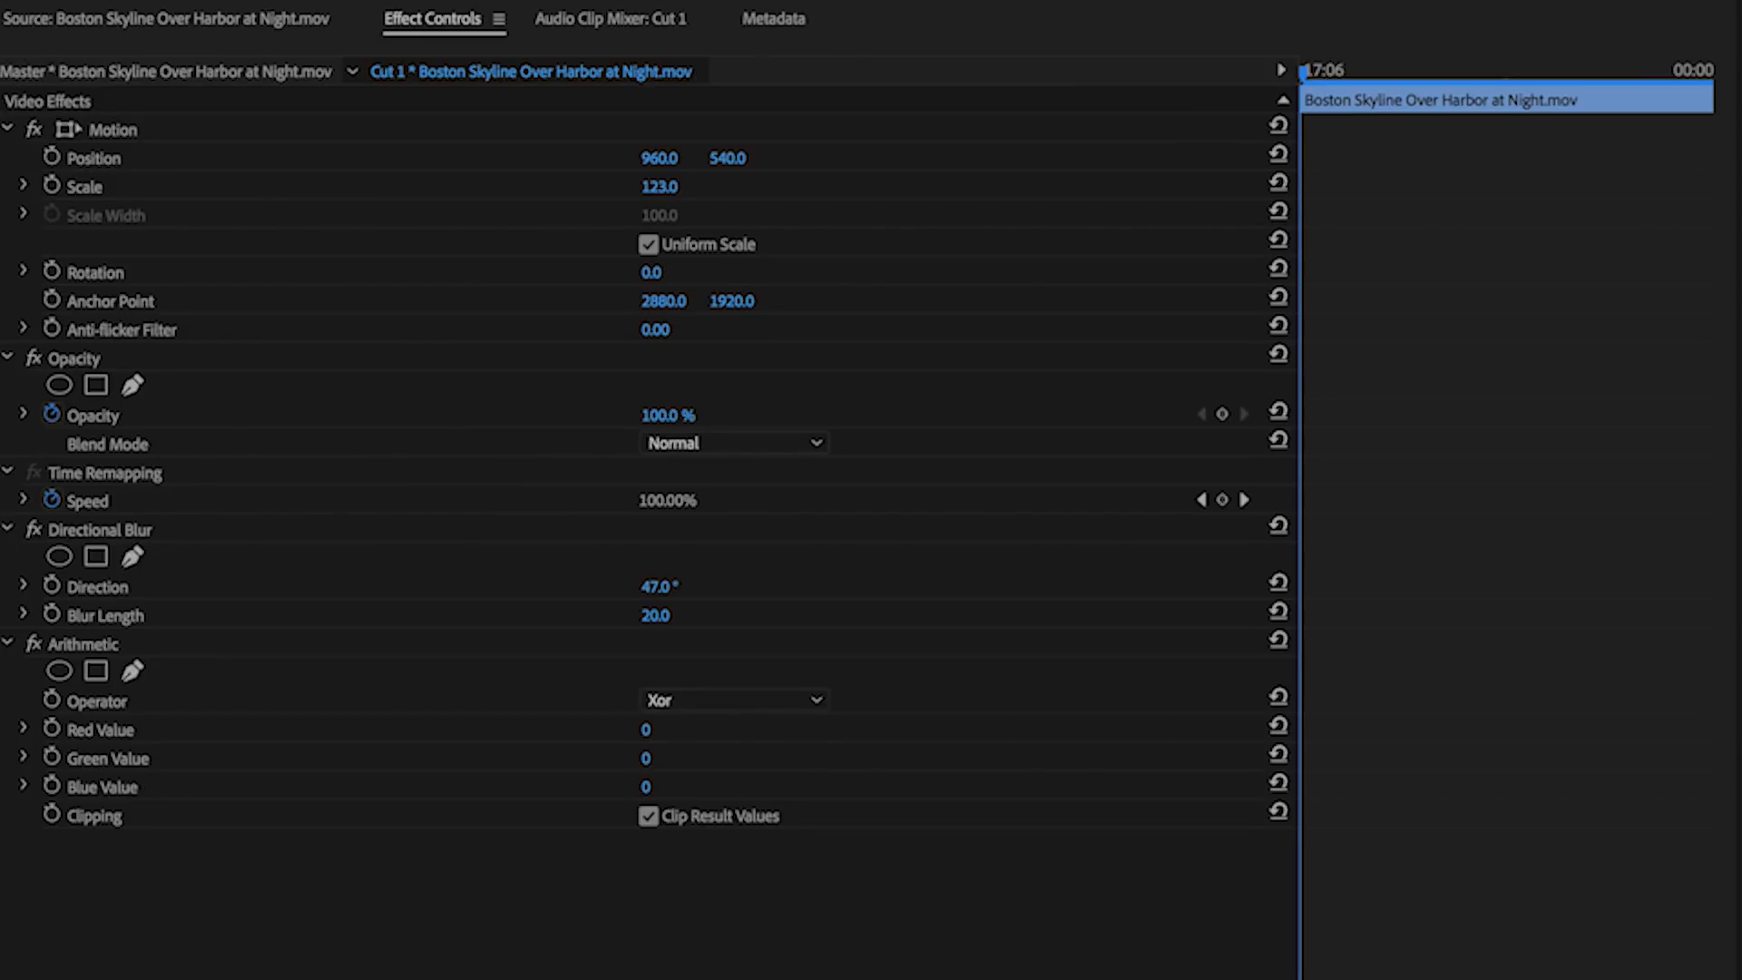
# Change the Arithmetic effect's operator from Xor to Max
pyautogui.click(733, 699)
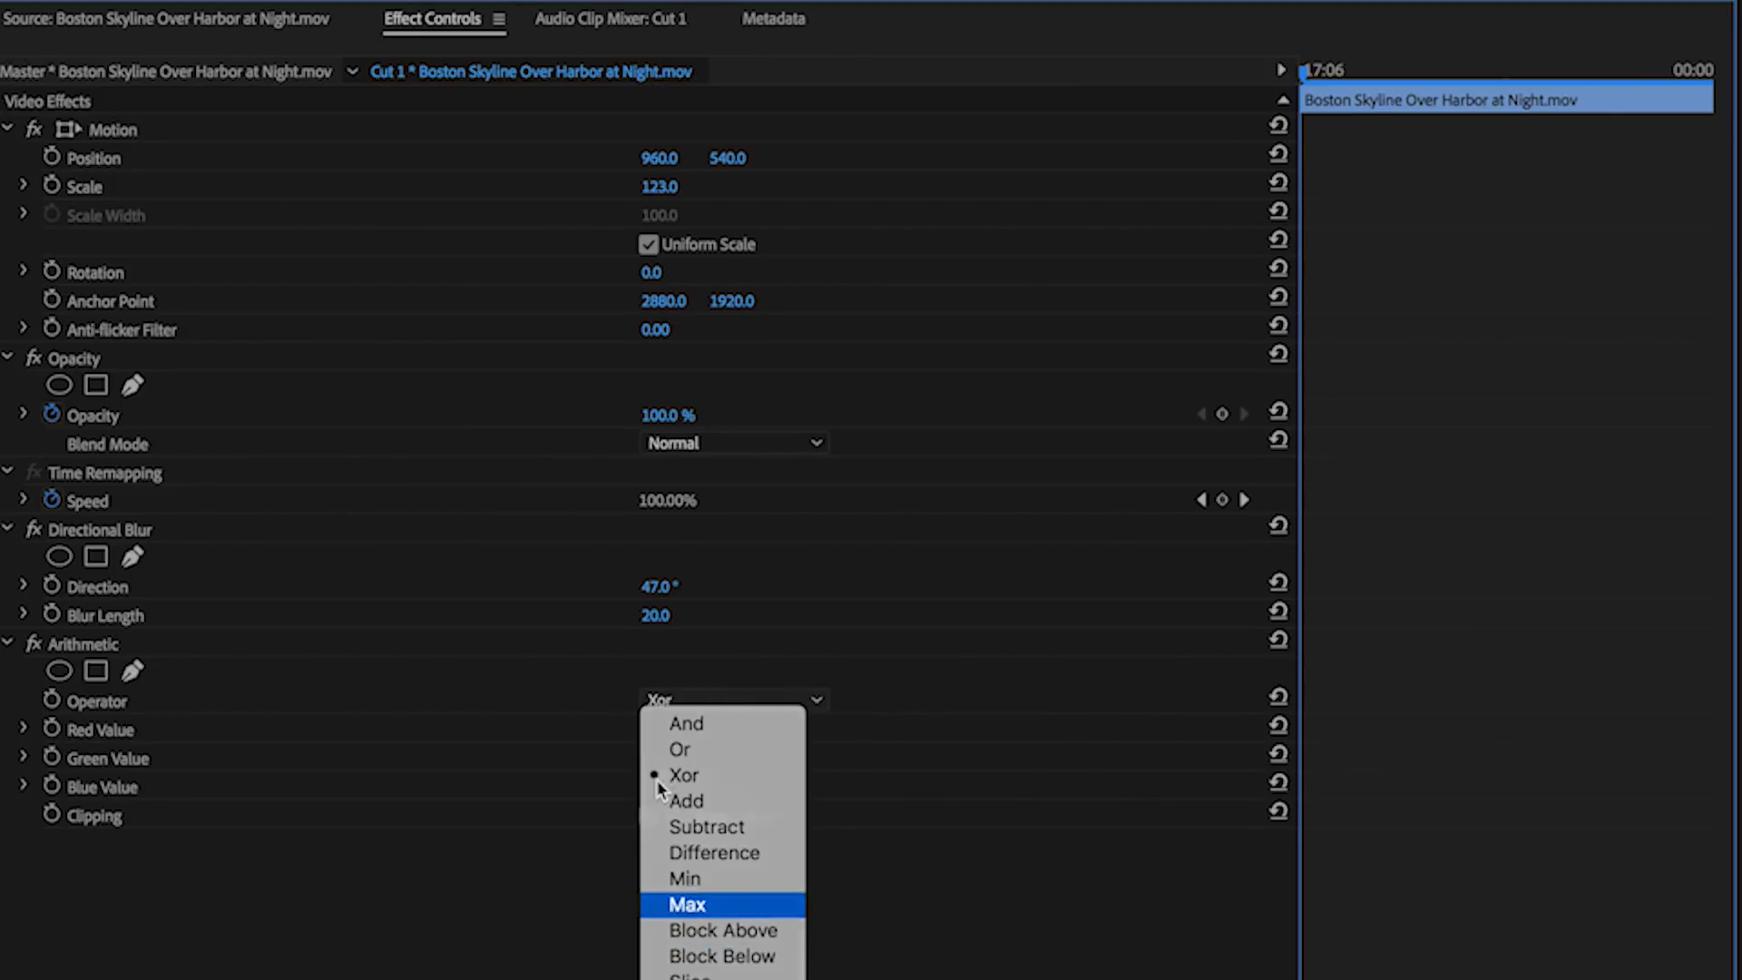
pyautogui.click(686, 904)
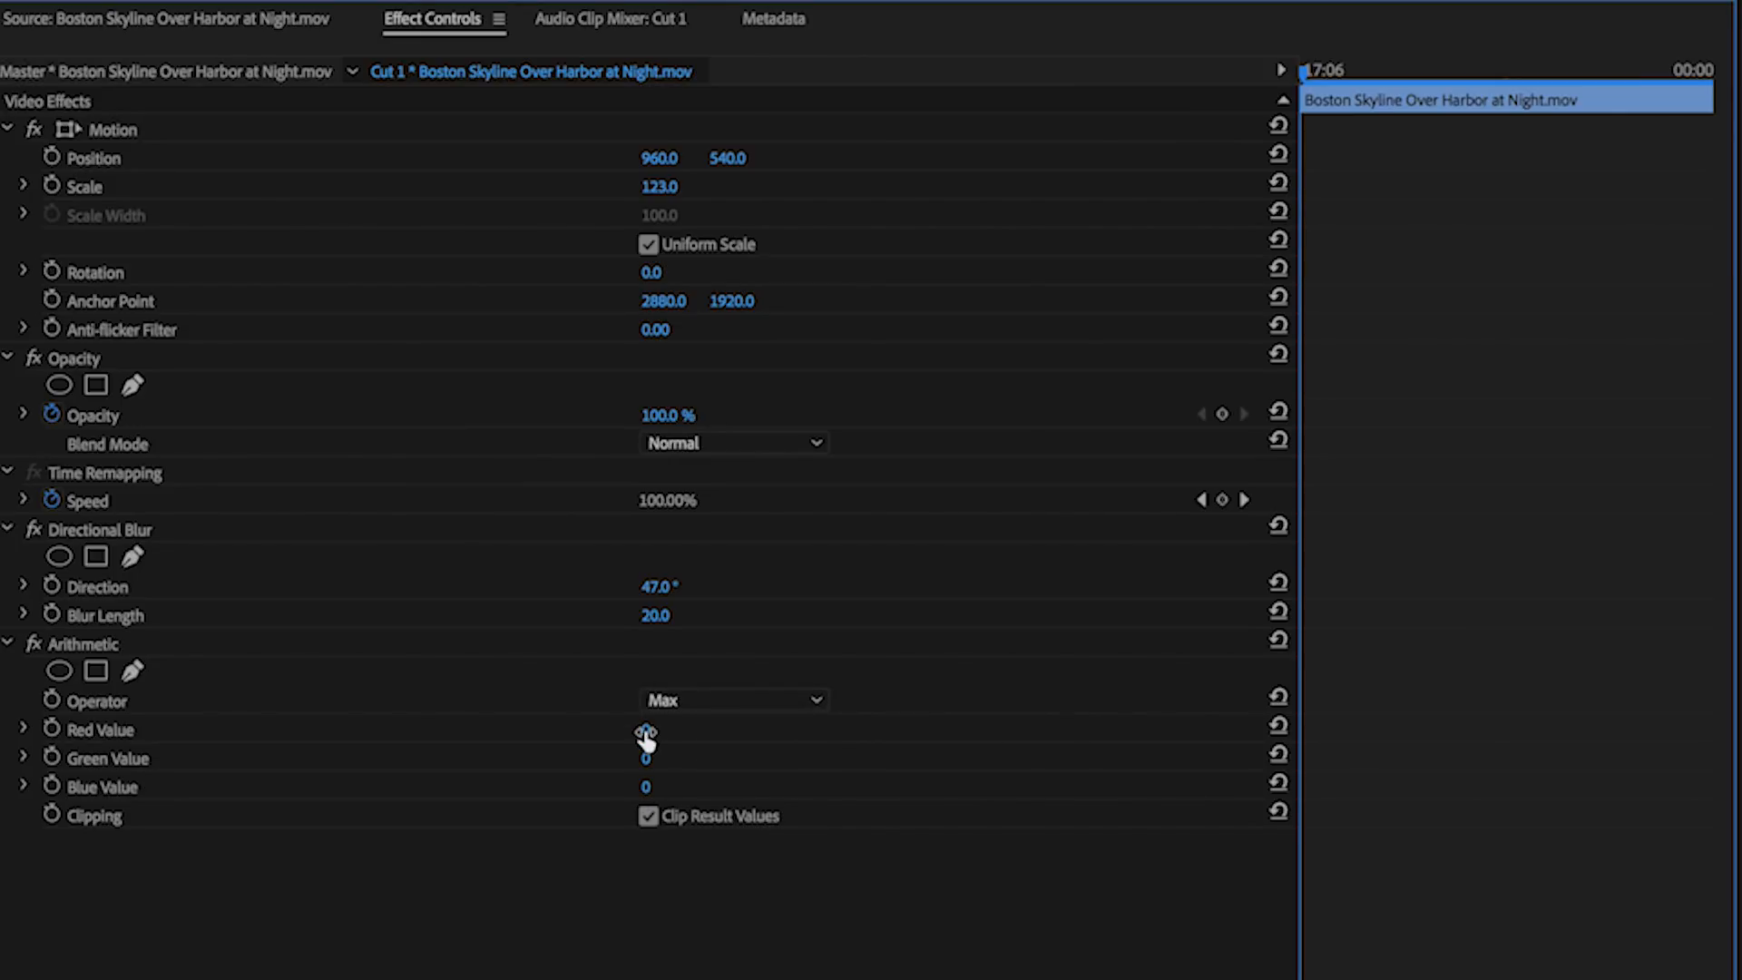